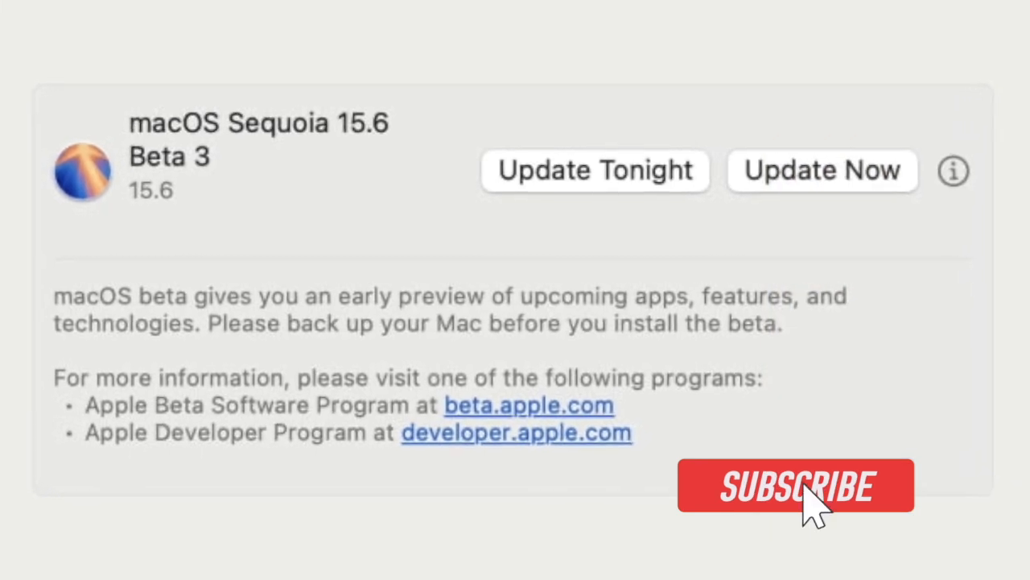
Step: Scroll Launchpad's Applications list down to the V apps and show its sort options (Name, Icons)
{"action": "left_click", "coordinate": [796, 484]}
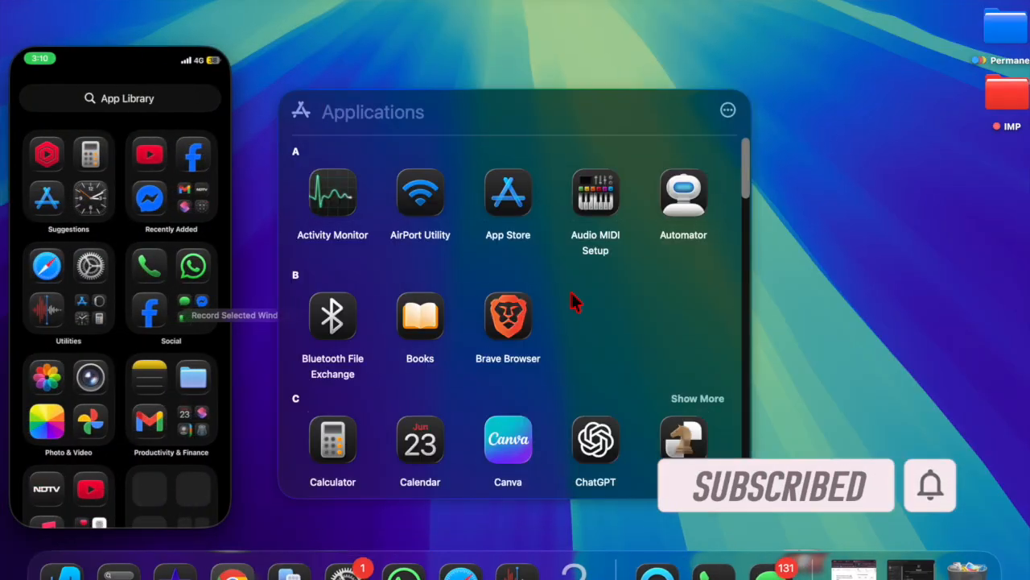
{"action": "scroll", "scroll_direction": "down", "scroll_amount": 3}
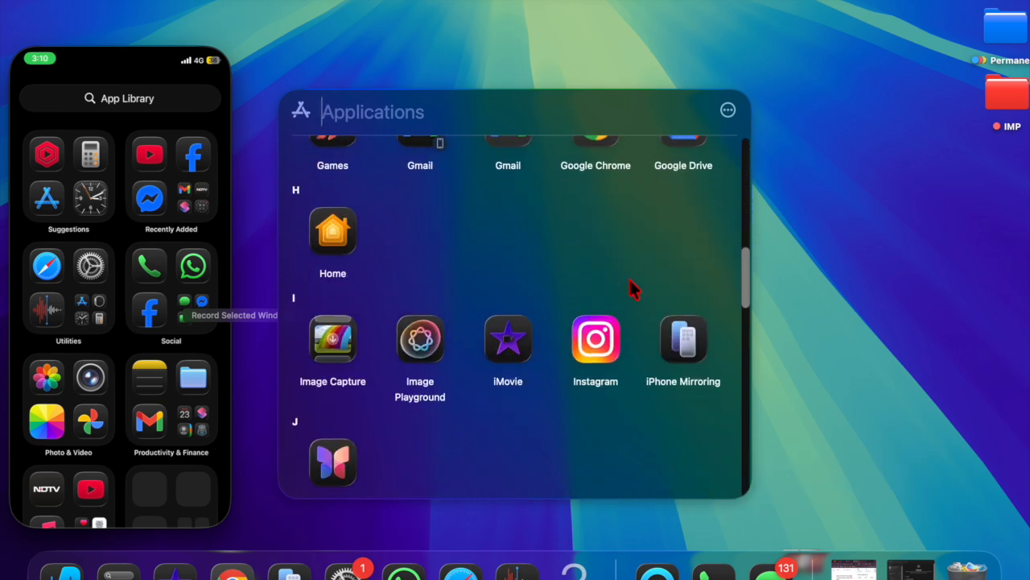
{"action": "scroll", "scroll_direction": "down", "scroll_amount": 3}
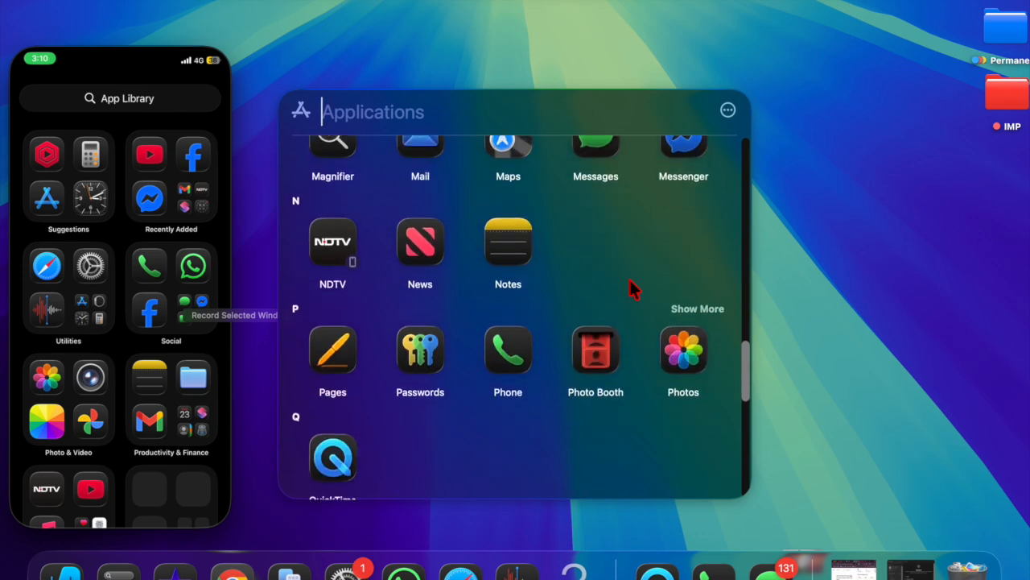
{"action": "scroll", "scroll_direction": "down", "scroll_amount": 3}
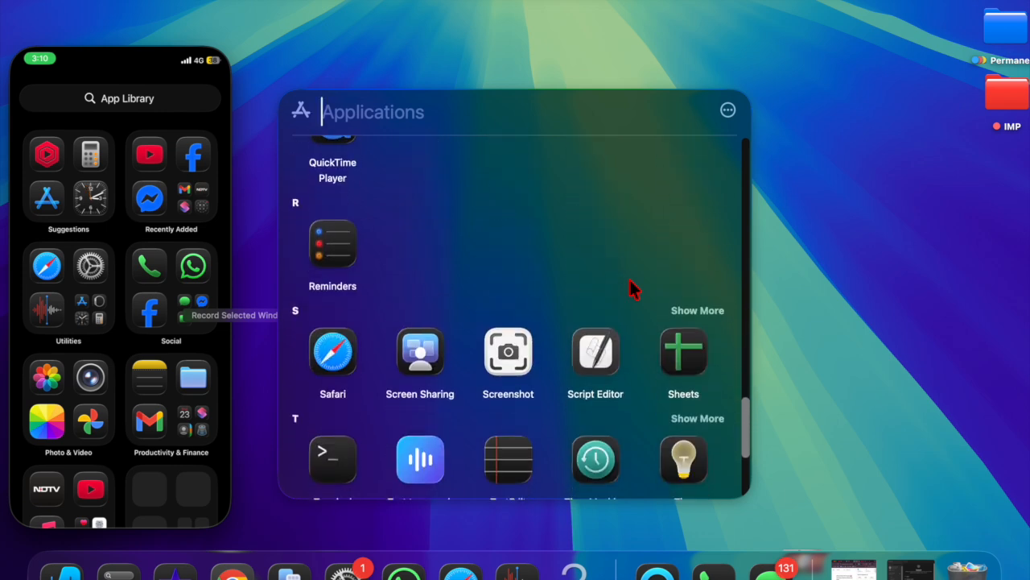
{"action": "left_click", "coordinate": [727, 109]}
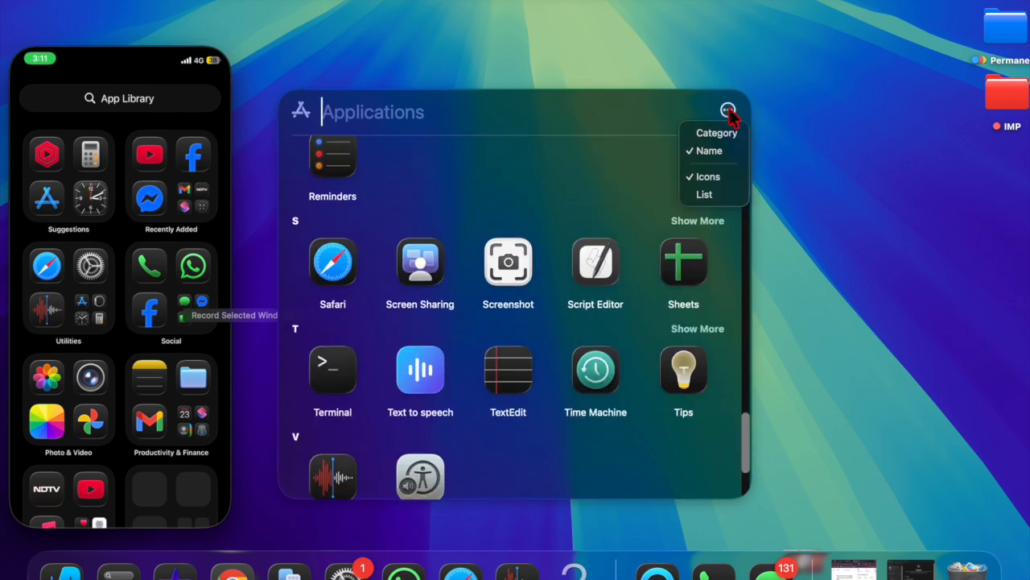
{"action": "mouse_move", "coordinate": [707, 177]}
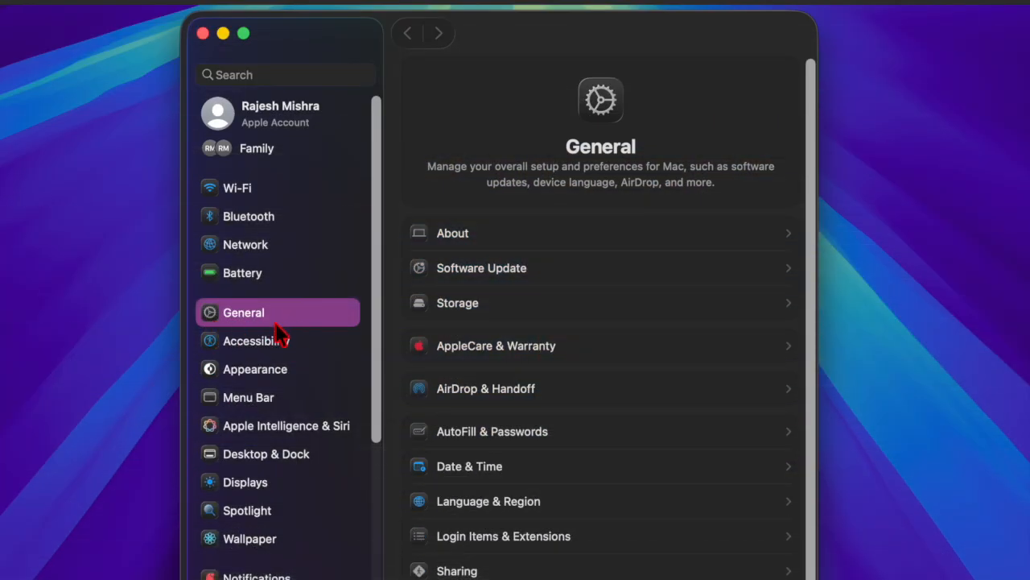
{"action": "mouse_move", "coordinate": [460, 288]}
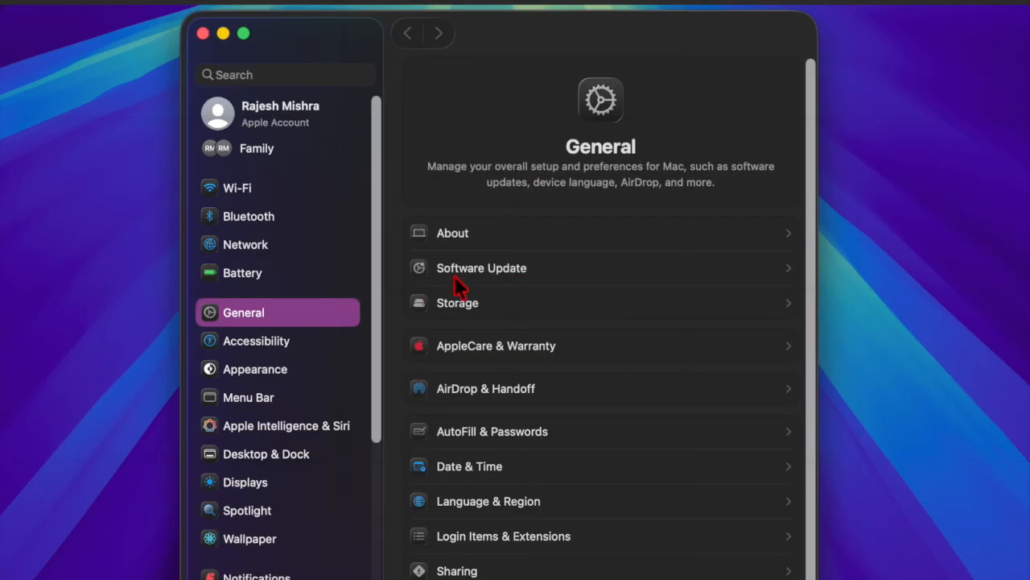
{"action": "left_click", "coordinate": [482, 267]}
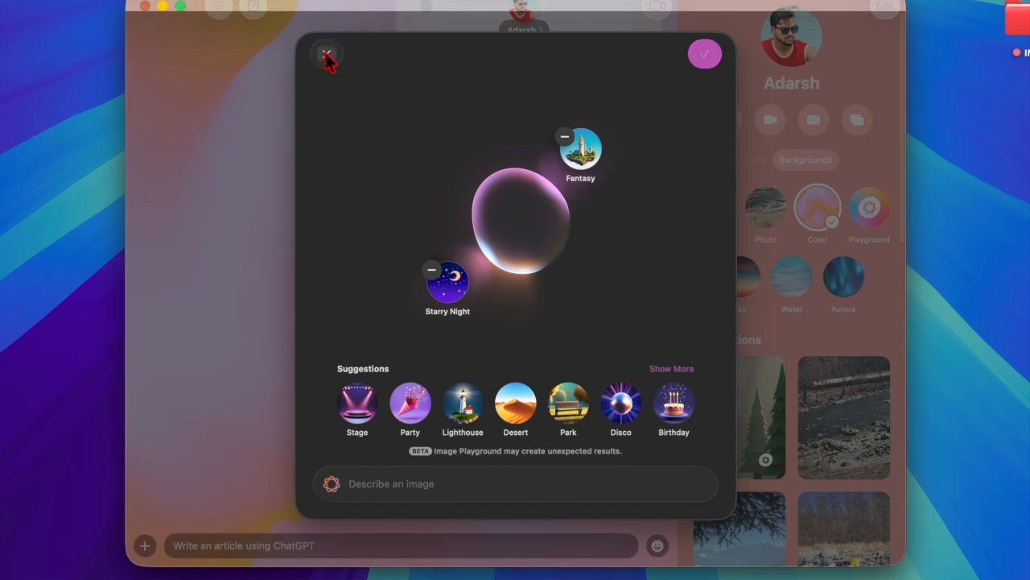
Step: Close Image Playground and preview the Dusk background for the Messages conversation
{"action": "left_click", "coordinate": [326, 61]}
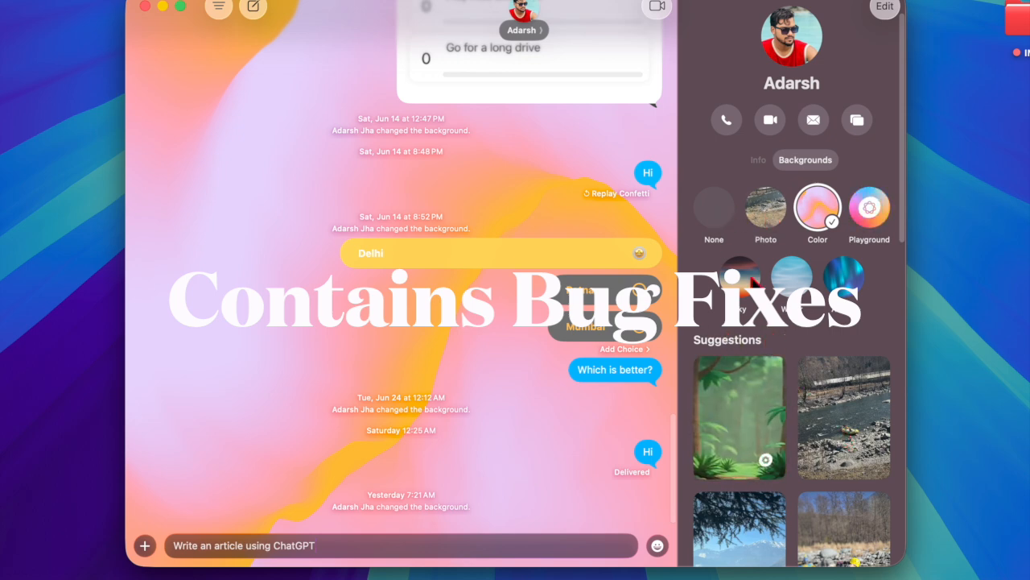
{"action": "left_click", "coordinate": [817, 209]}
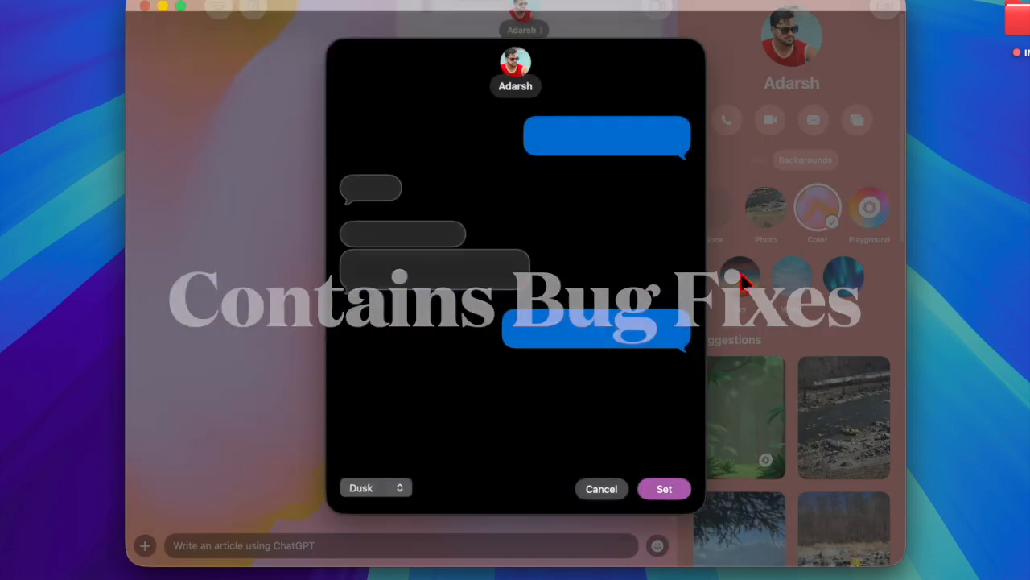
{"action": "left_click", "coordinate": [739, 280]}
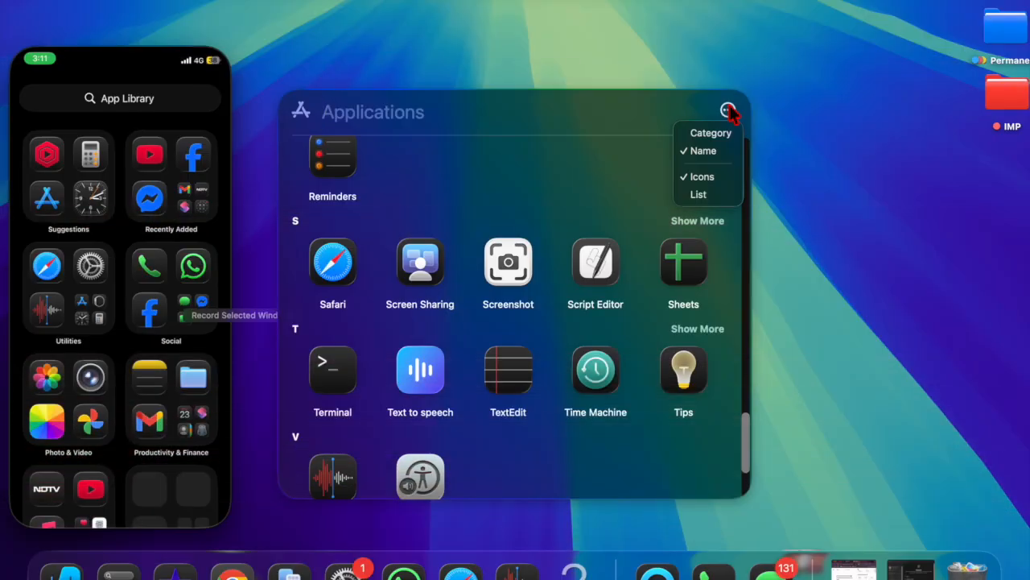
Step: Dismiss the Category/Name and Icons/List menu, leaving the S, T and V apps visible
{"action": "left_click", "coordinate": [728, 110]}
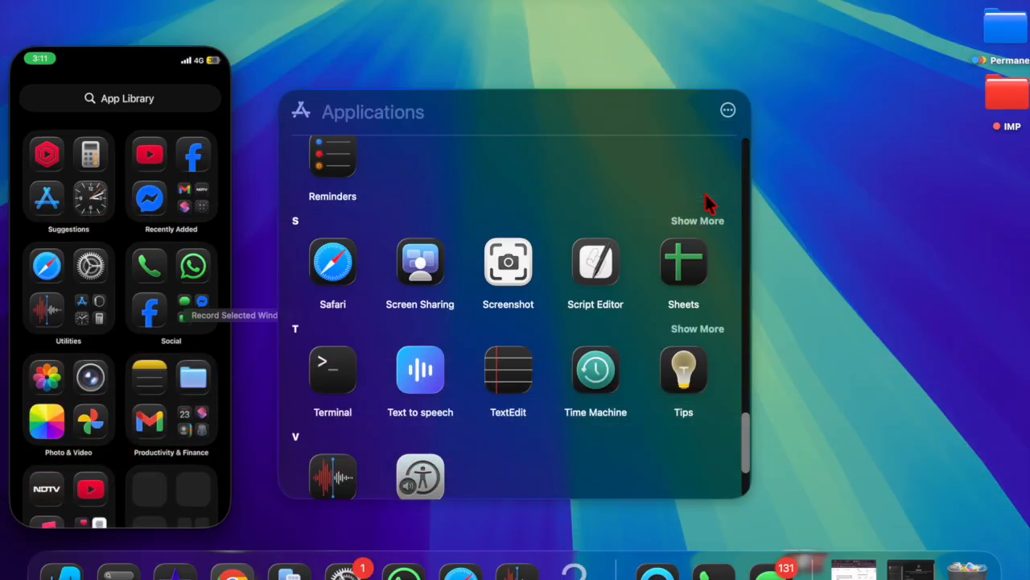